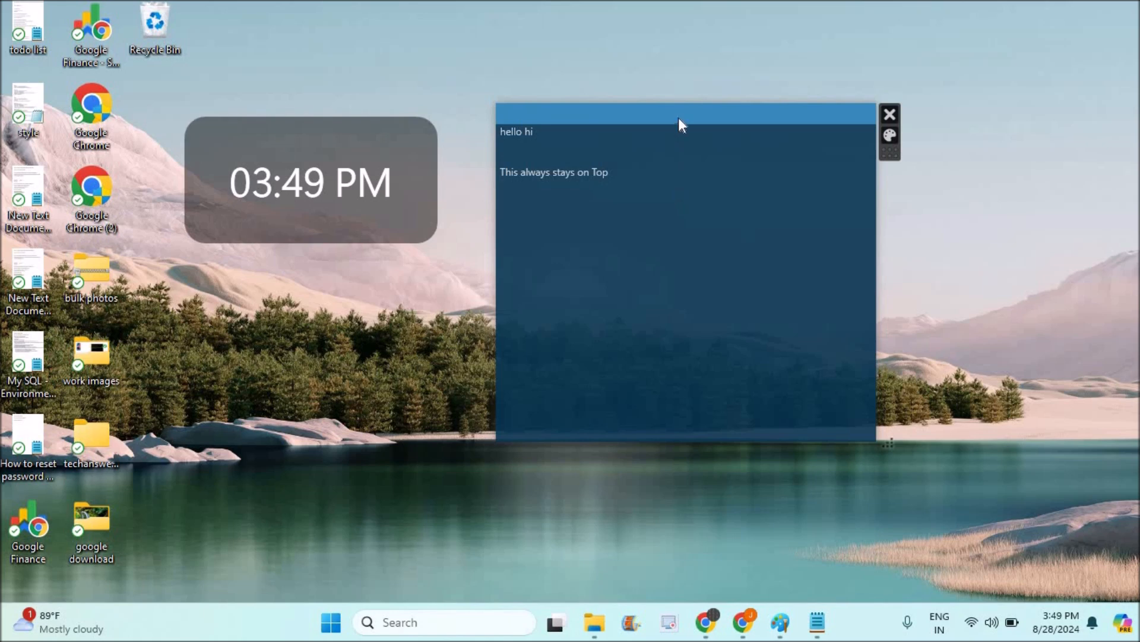
Drag the dark blue note left, then over to the right side of the desktop
drag(682, 113, 180, 70)
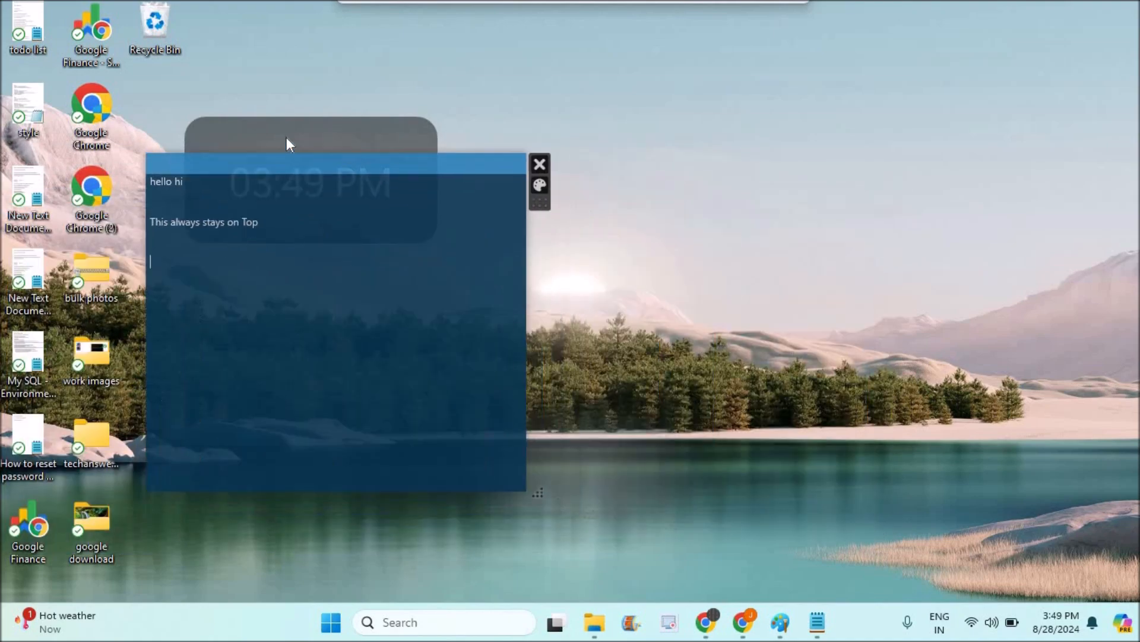
drag(291, 144, 858, 157)
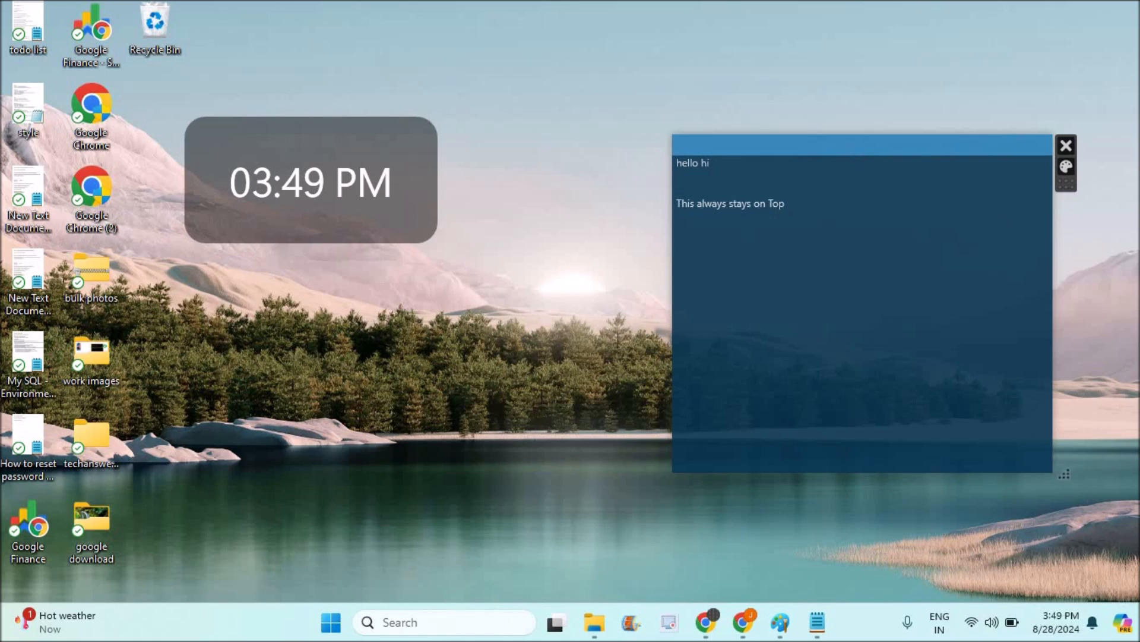
Add the line '1)to do list' to the dark blue note and nudge it into place
text(1))
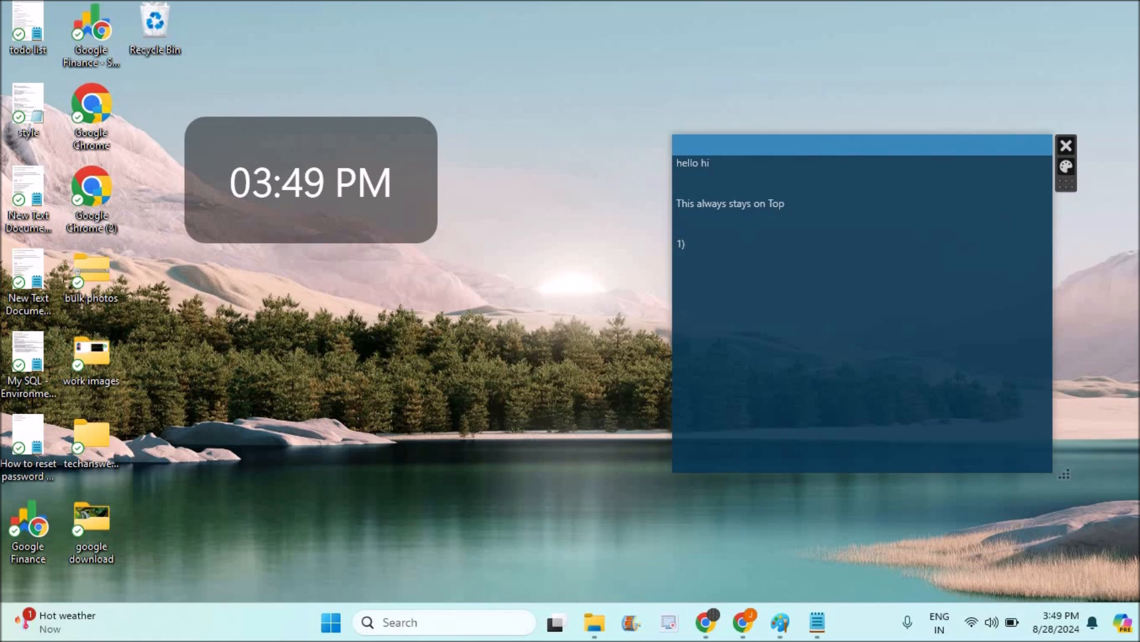
text(to do list)
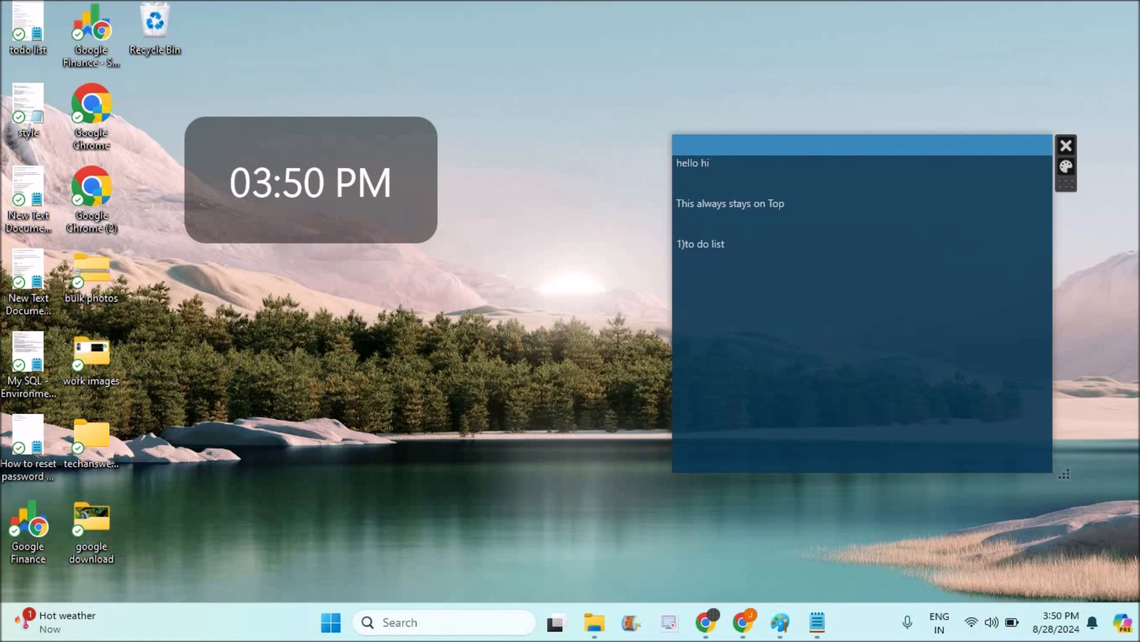
mouse_move(729, 155)
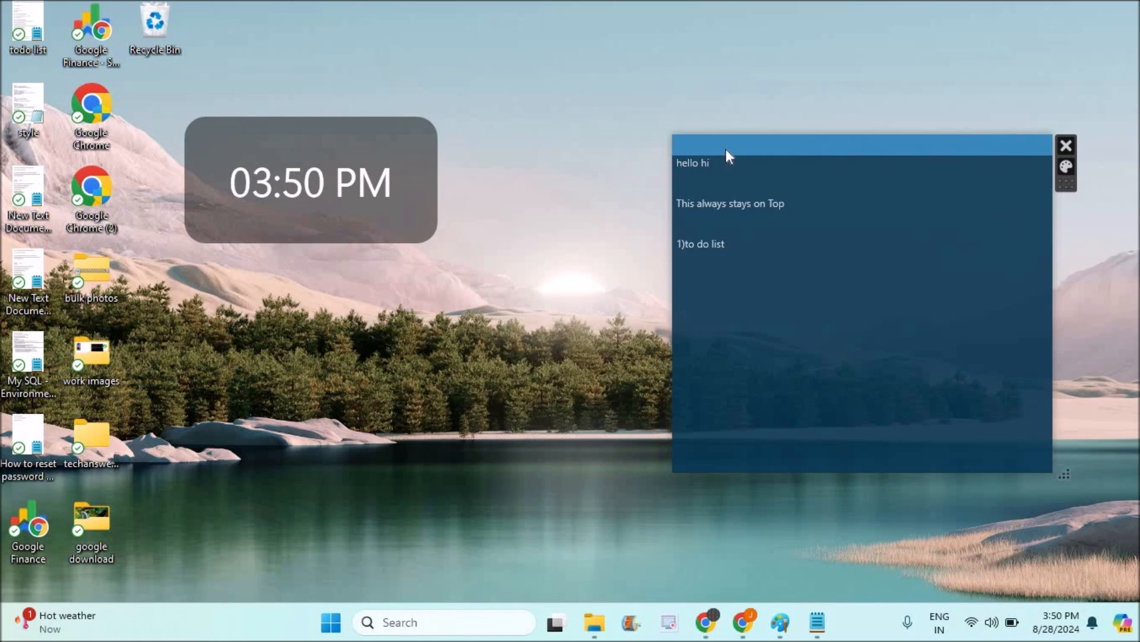
drag(858, 145, 258, 212)
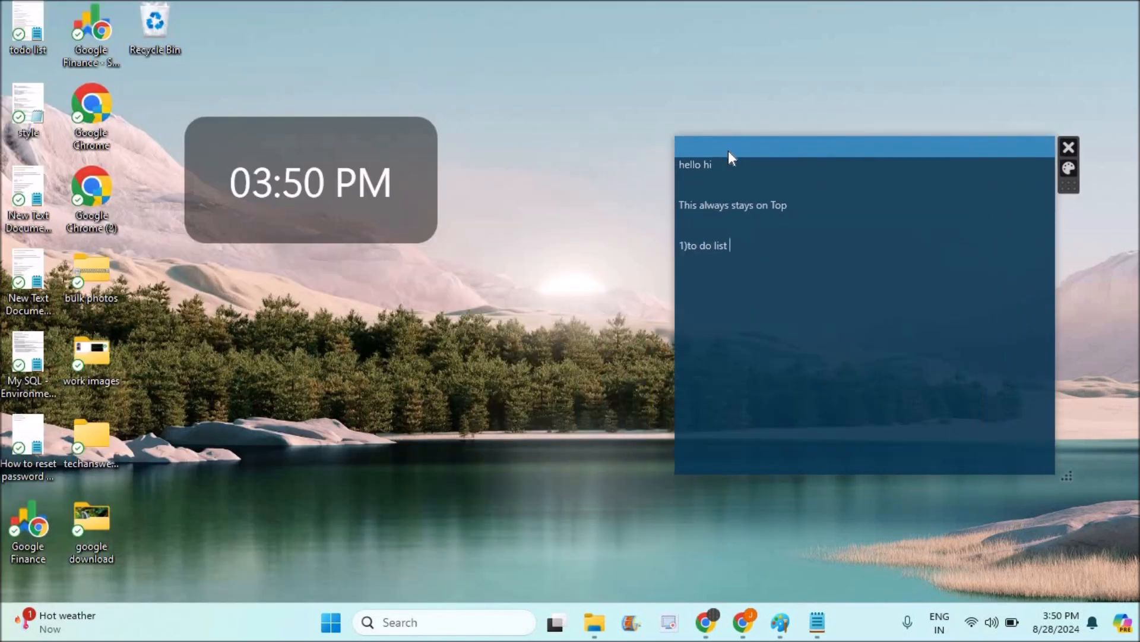
mouse_move(1068, 176)
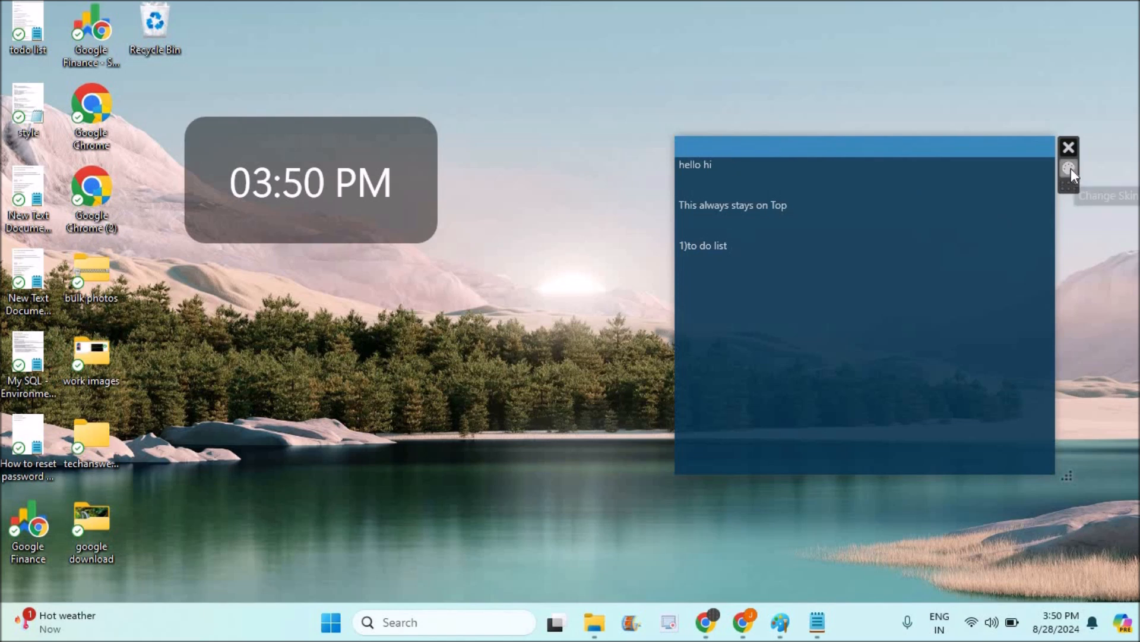
Open the Change Skin window for the dark blue note
click(1069, 168)
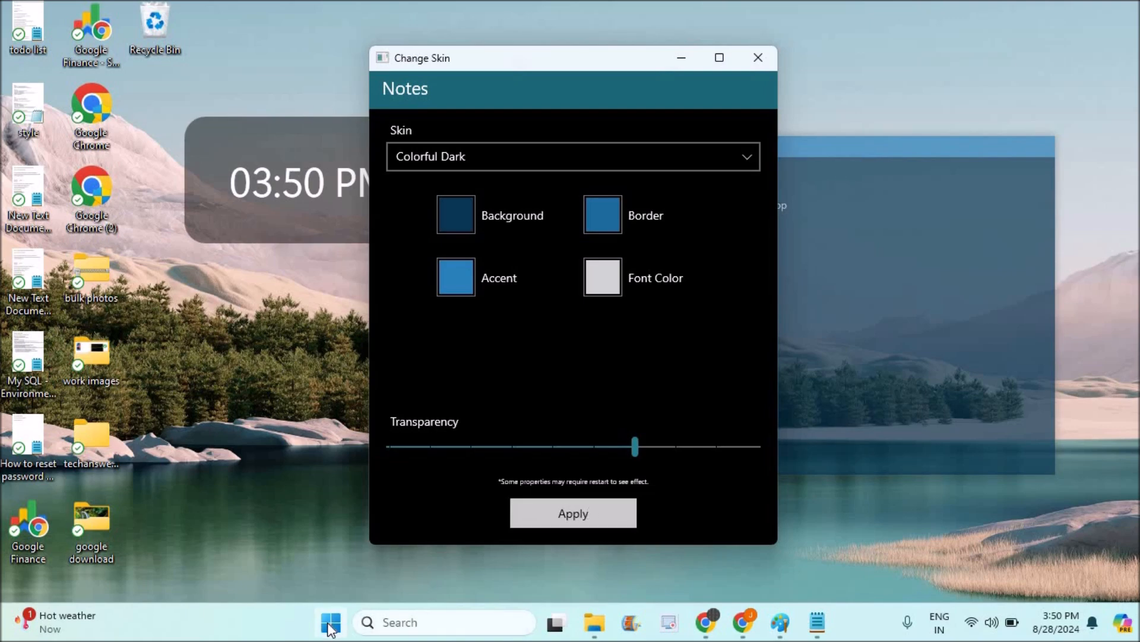
Launch Microsoft Store from the Start menu's pinned apps
click(329, 622)
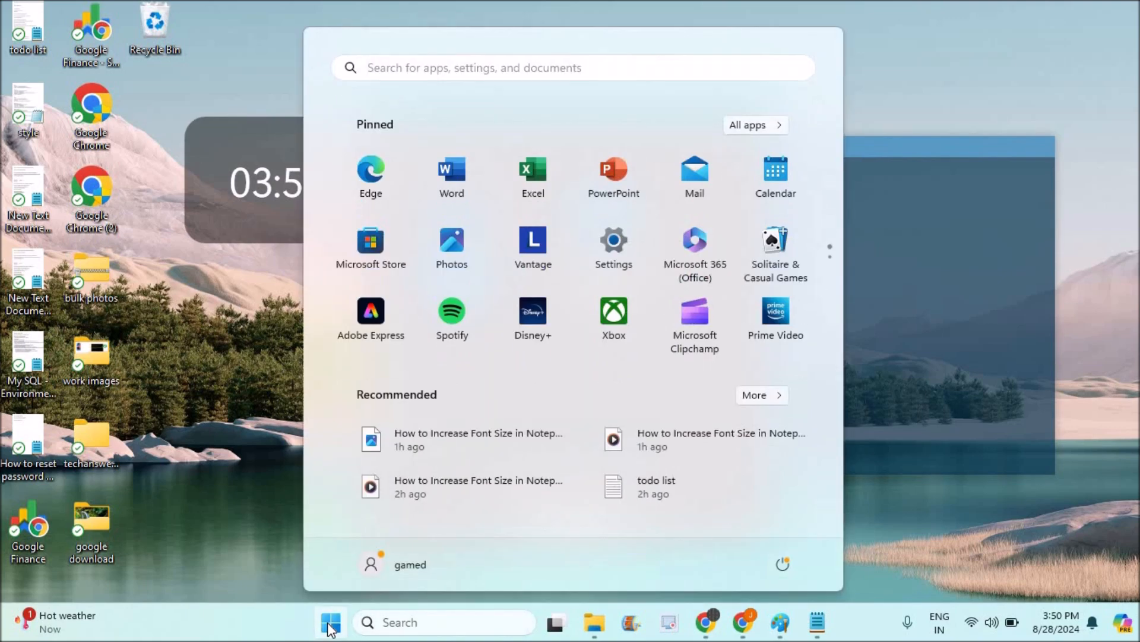
mouse_move(371, 247)
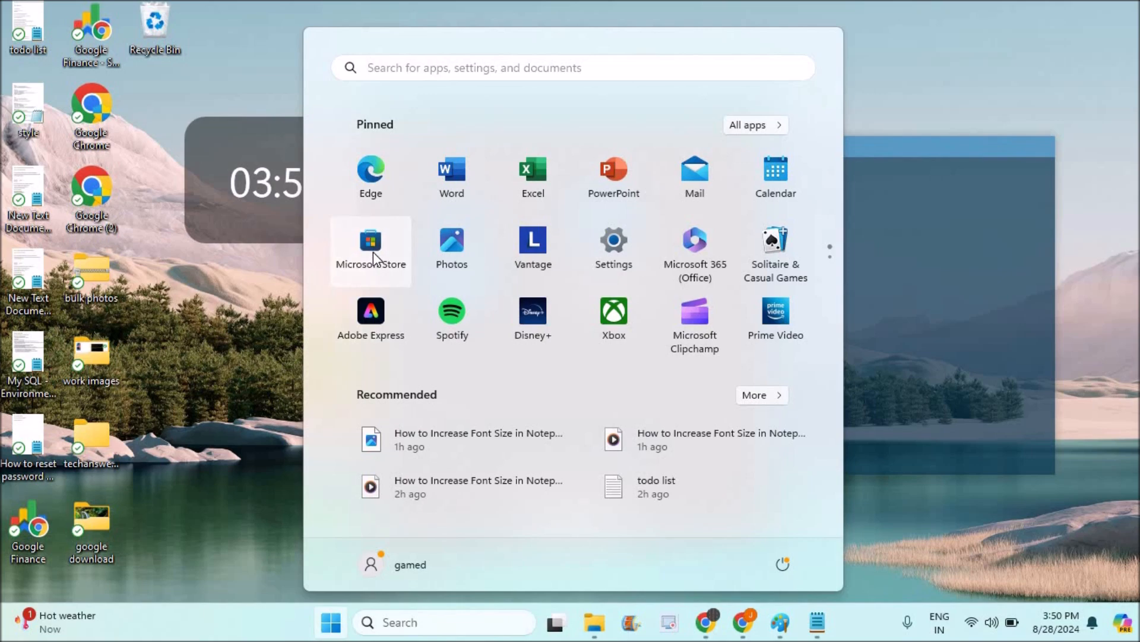
click(370, 241)
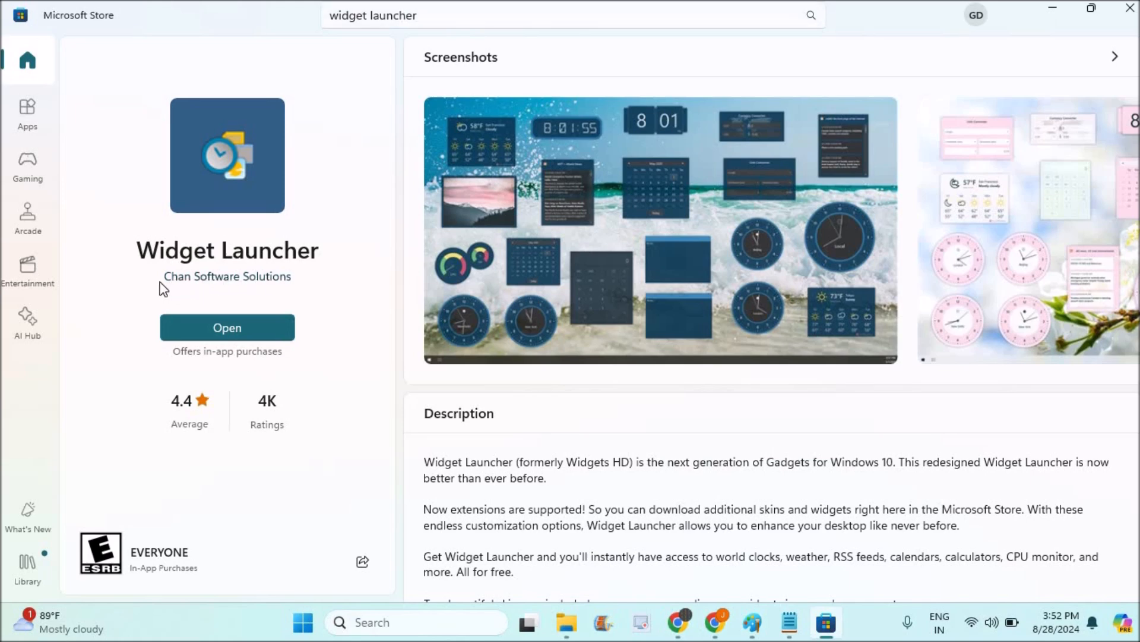
mouse_move(310, 291)
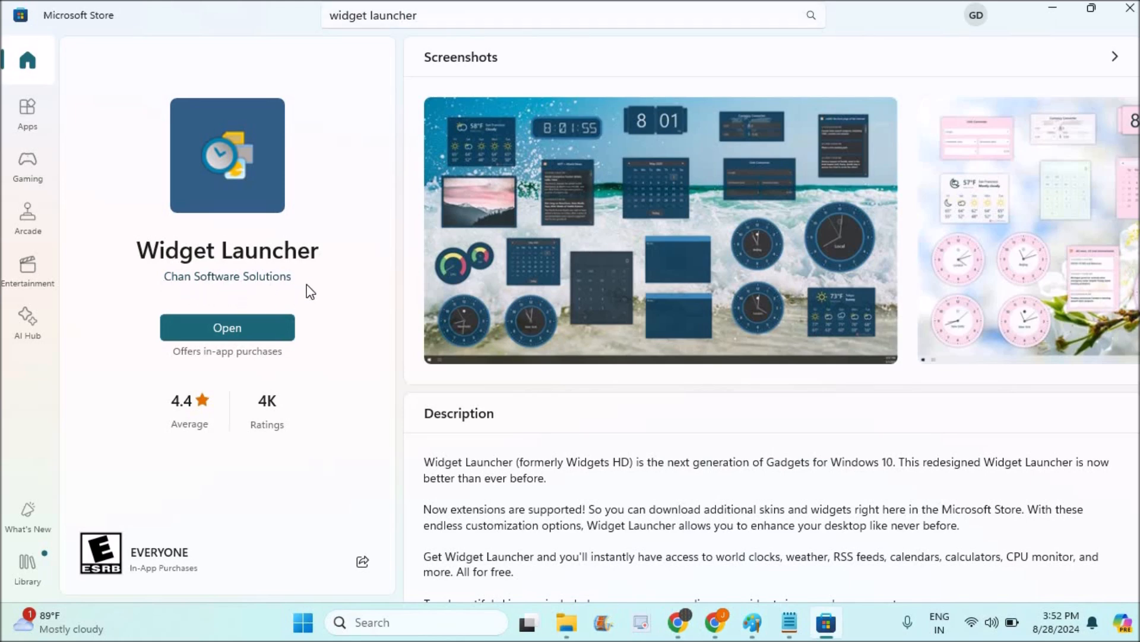
mouse_move(261, 299)
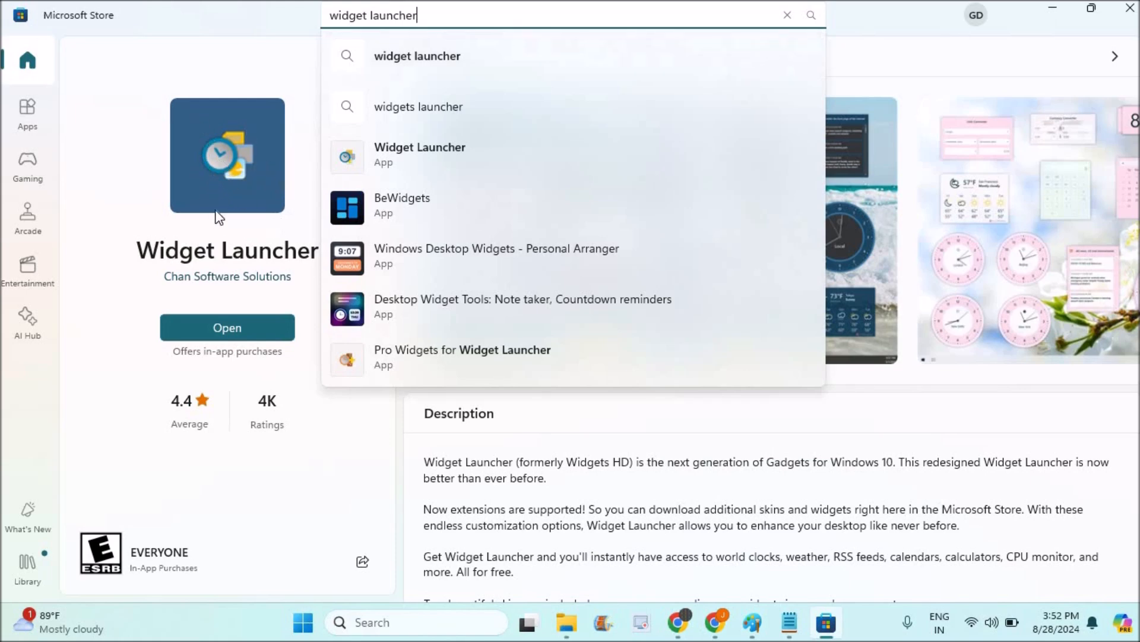
mouse_move(270, 329)
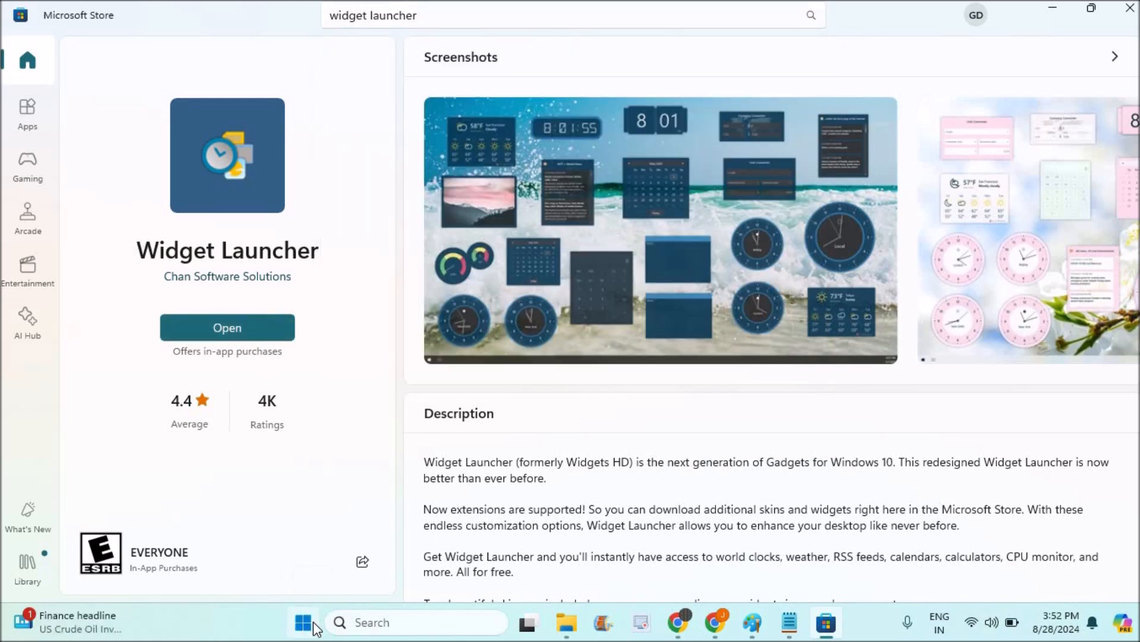
click(303, 621)
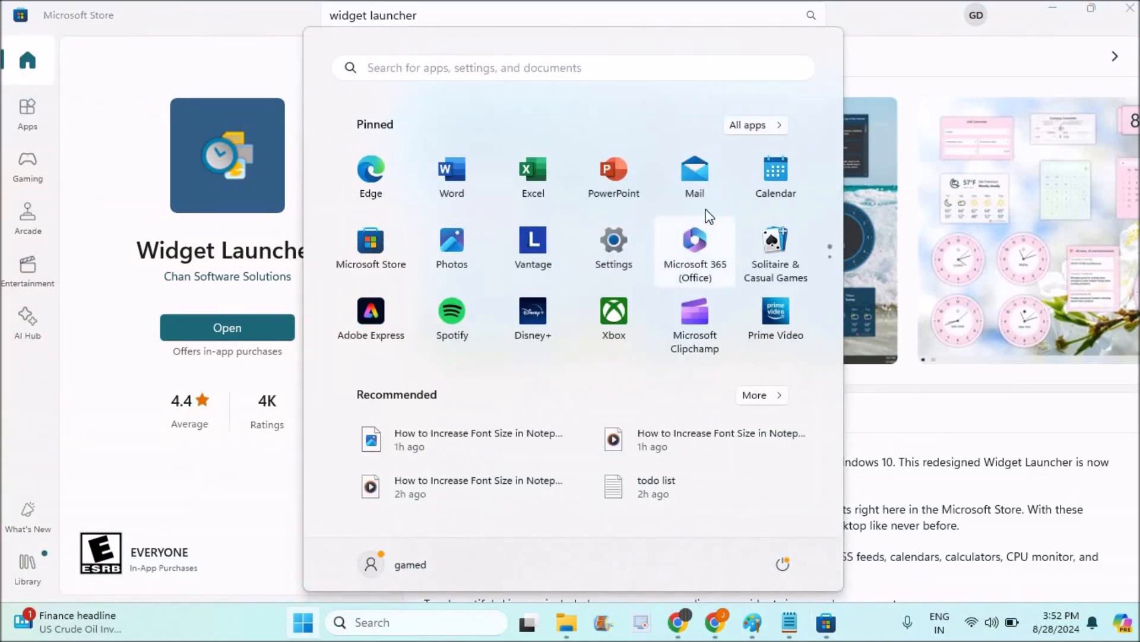
click(755, 124)
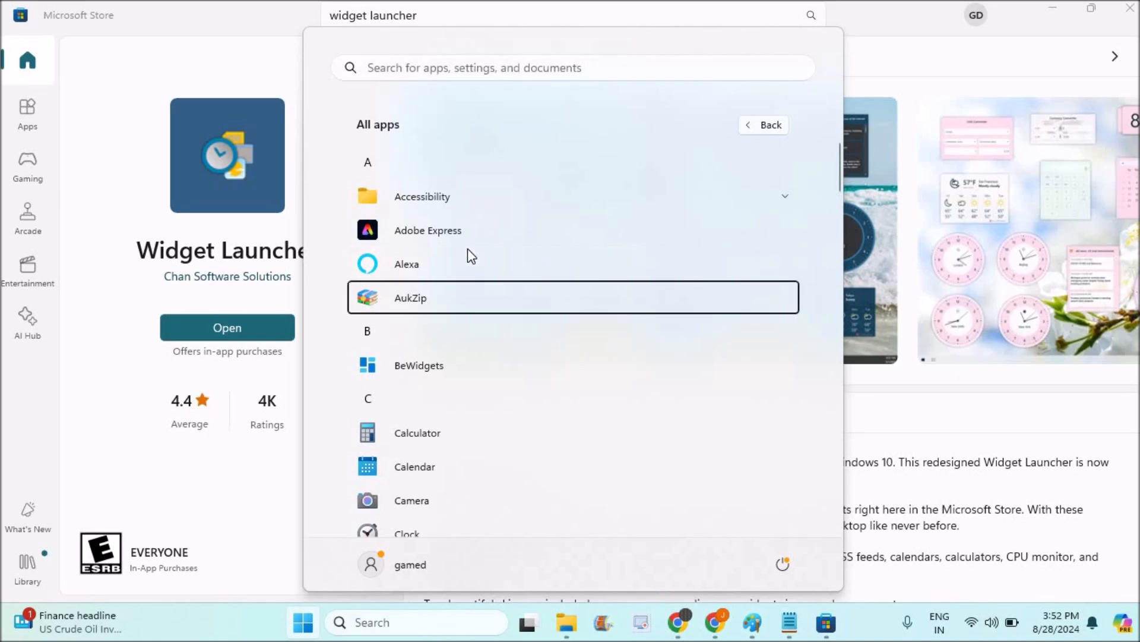
scroll(down, 3)
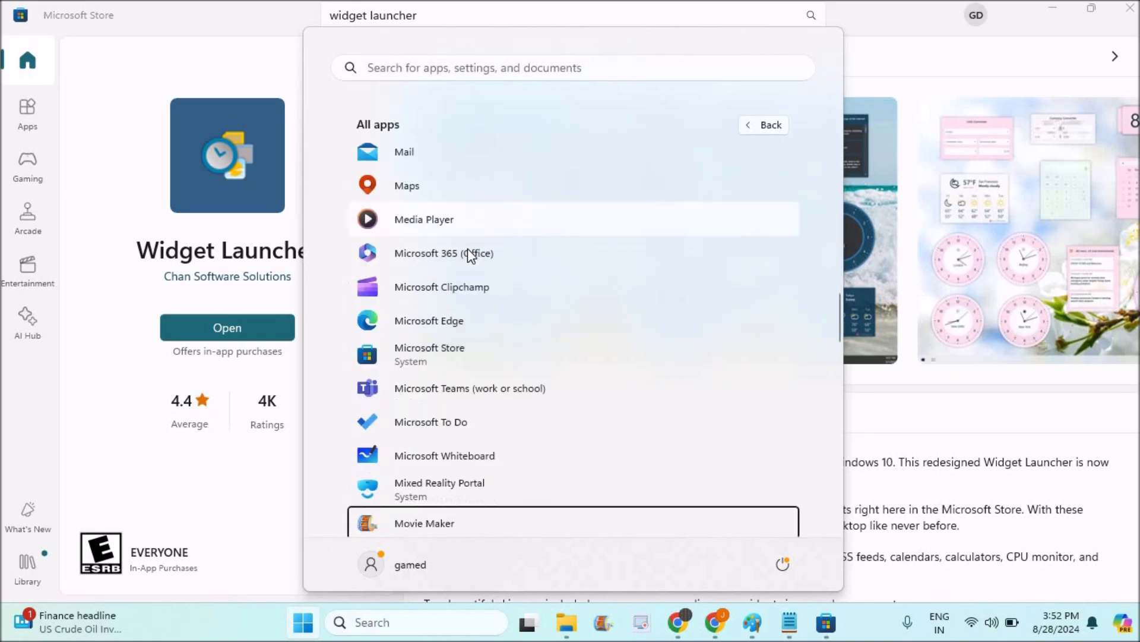
scroll(down, 3)
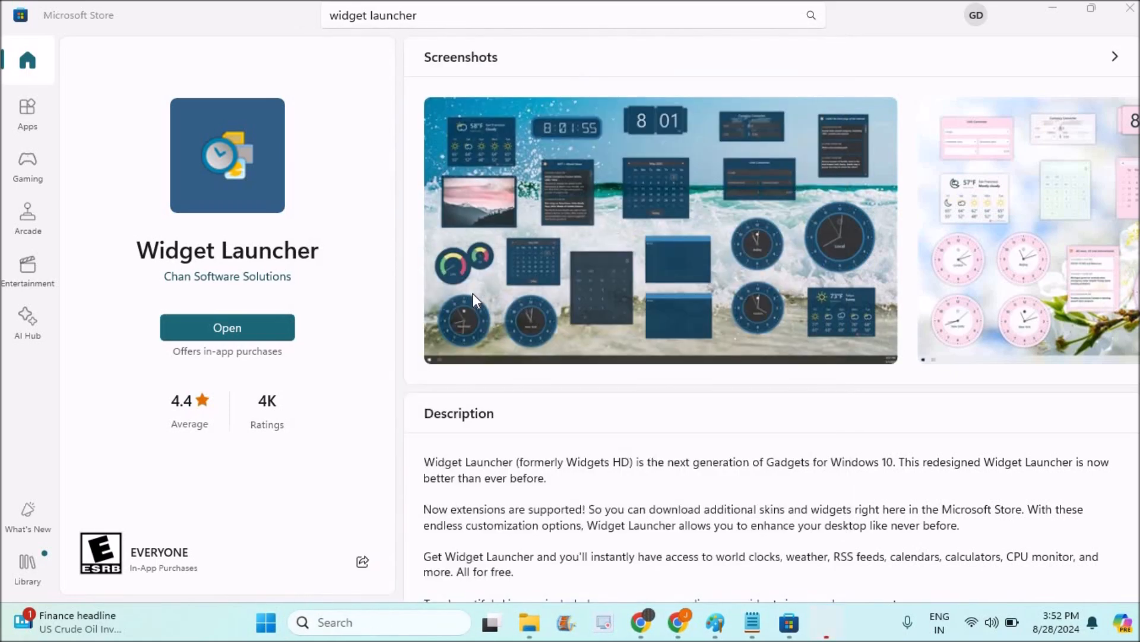
Open Widget Launcher from its Microsoft Store page
click(226, 328)
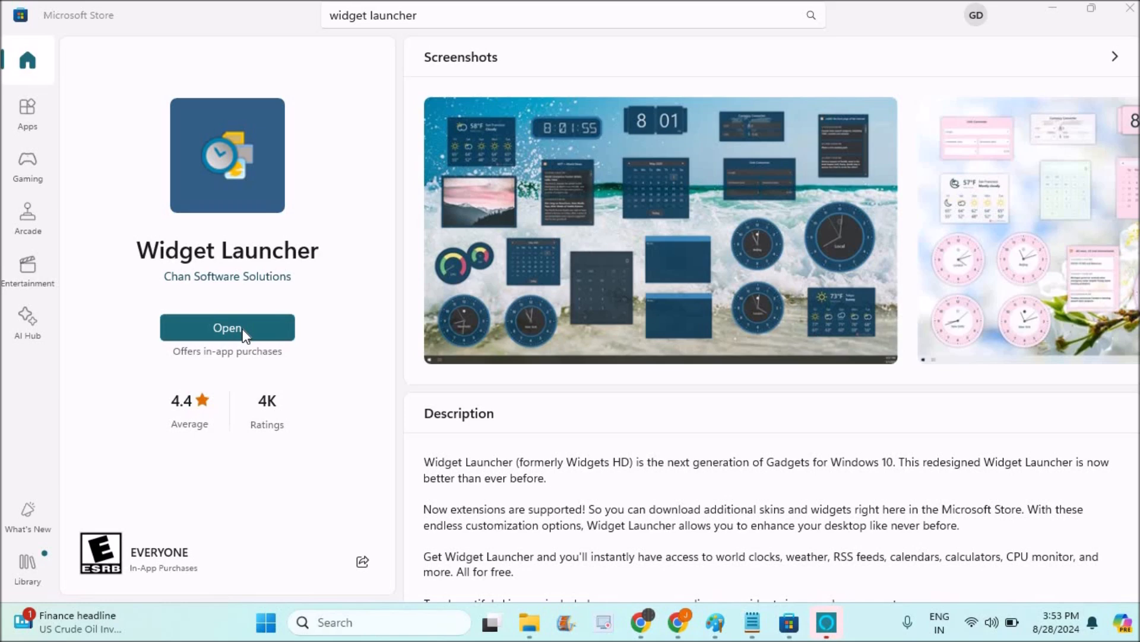
click(227, 328)
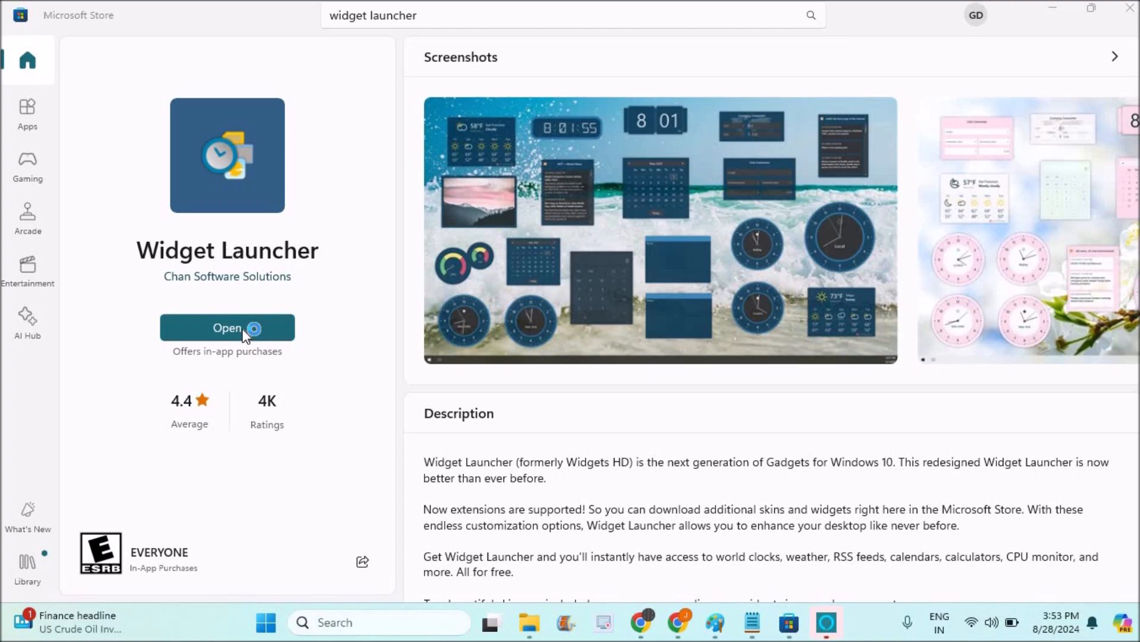
click(227, 328)
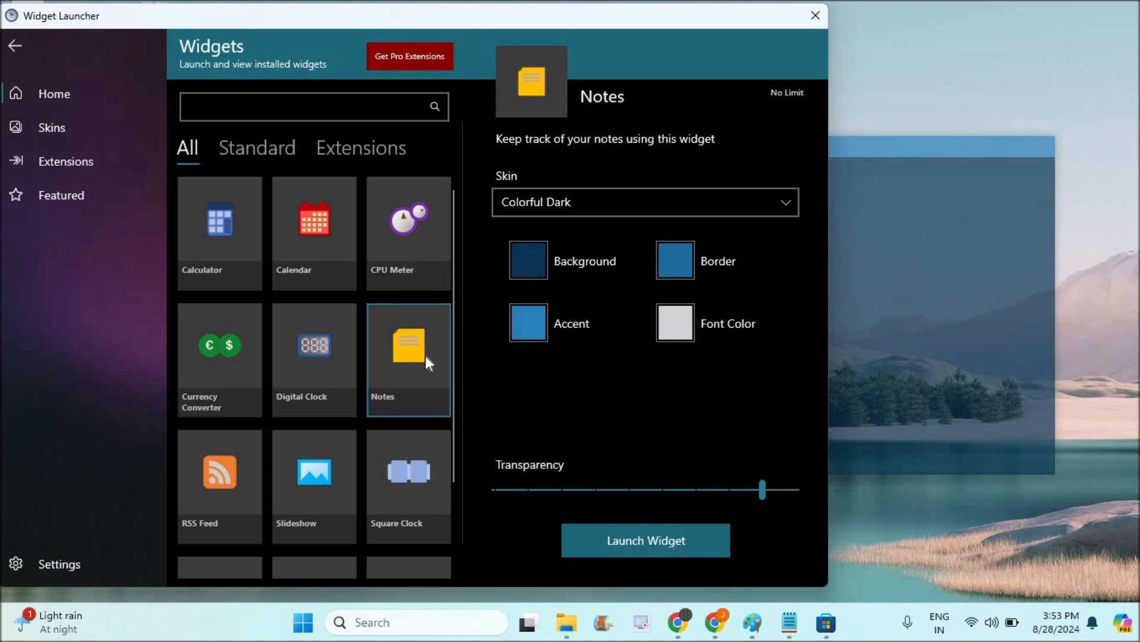
mouse_move(633, 231)
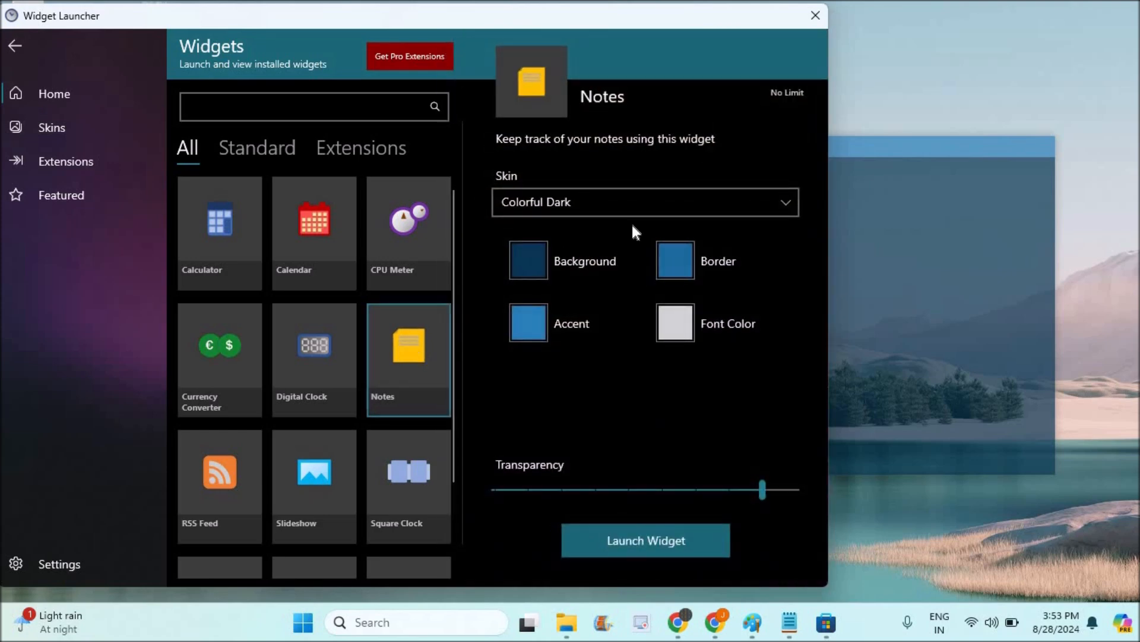
Give the Notes widget the Colorful Light skin with transparency at maximum
click(644, 202)
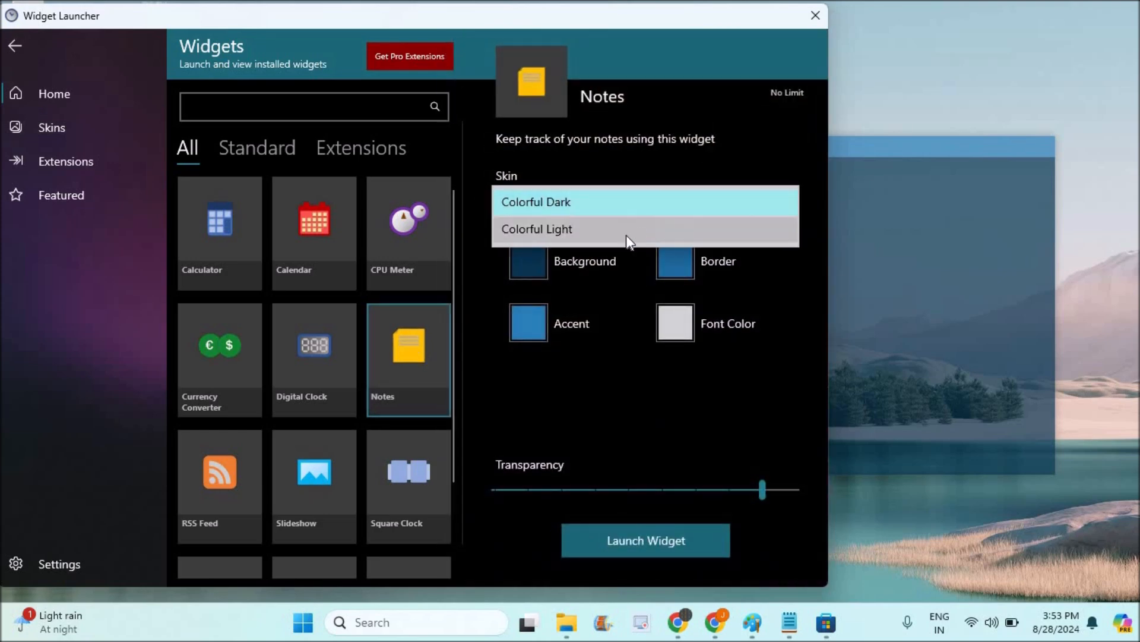
click(536, 228)
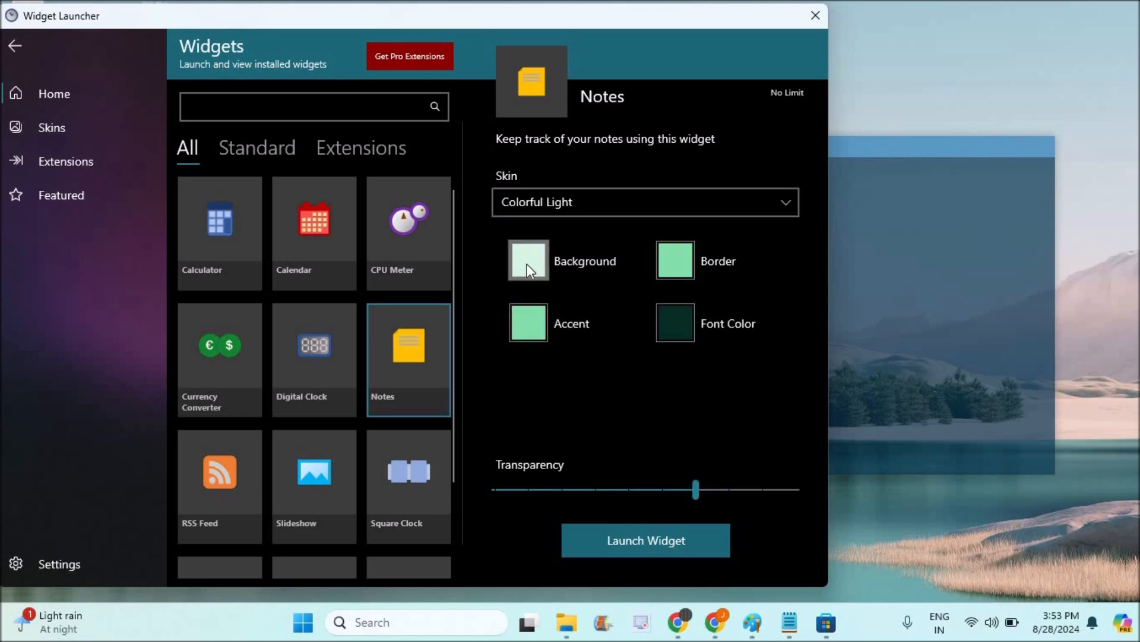
click(527, 260)
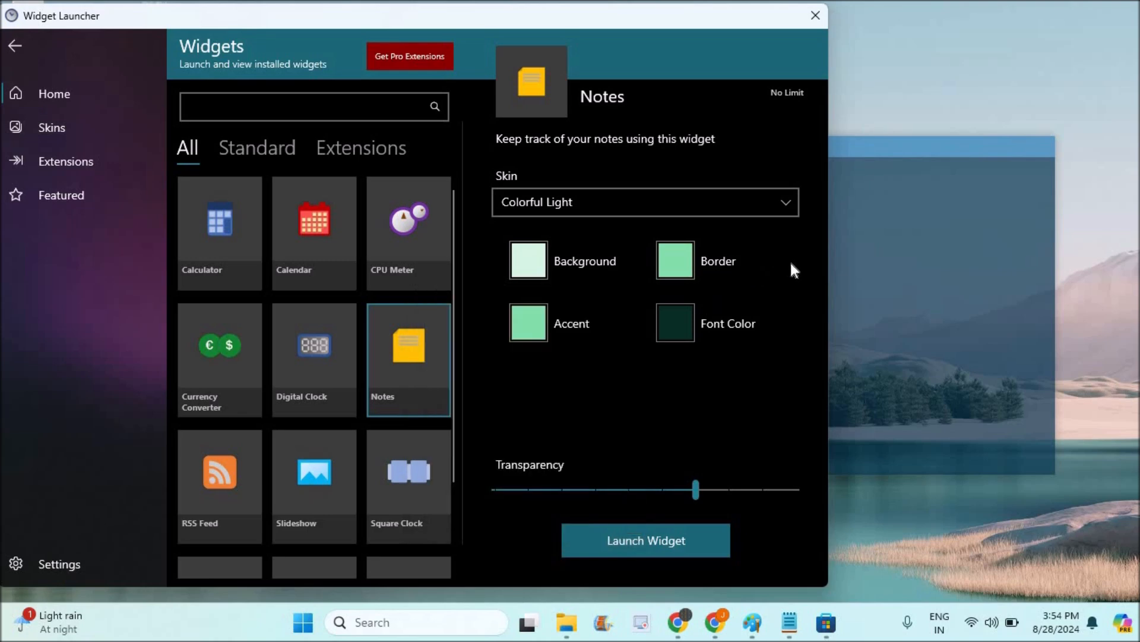
drag(695, 489, 747, 489)
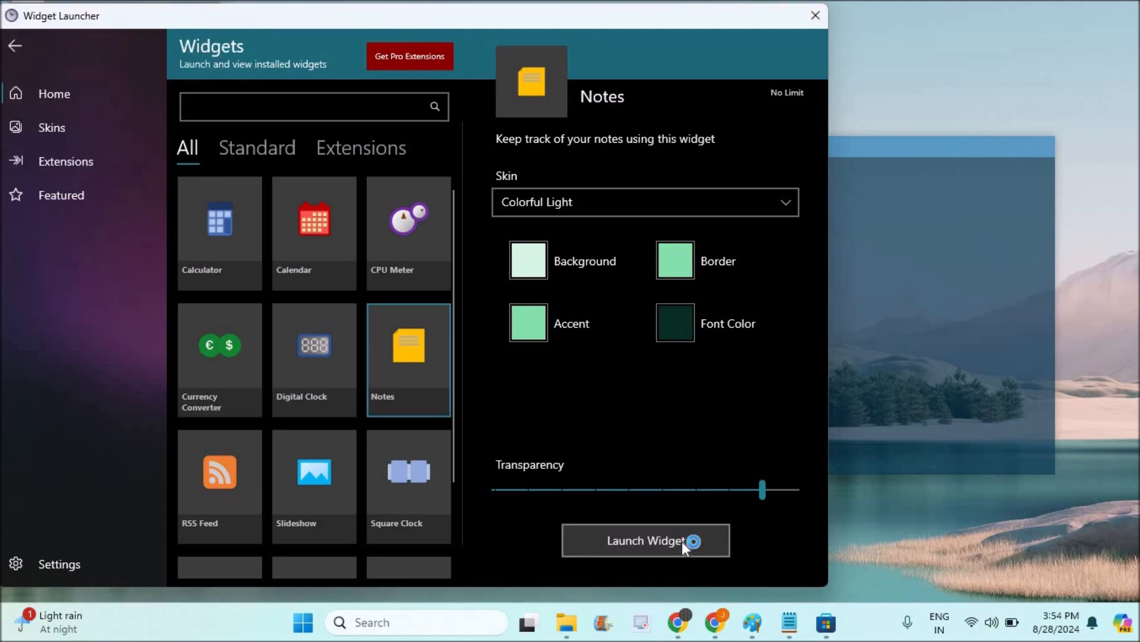
Launch a light green note reading 'you can write' and close its skin settings
click(644, 539)
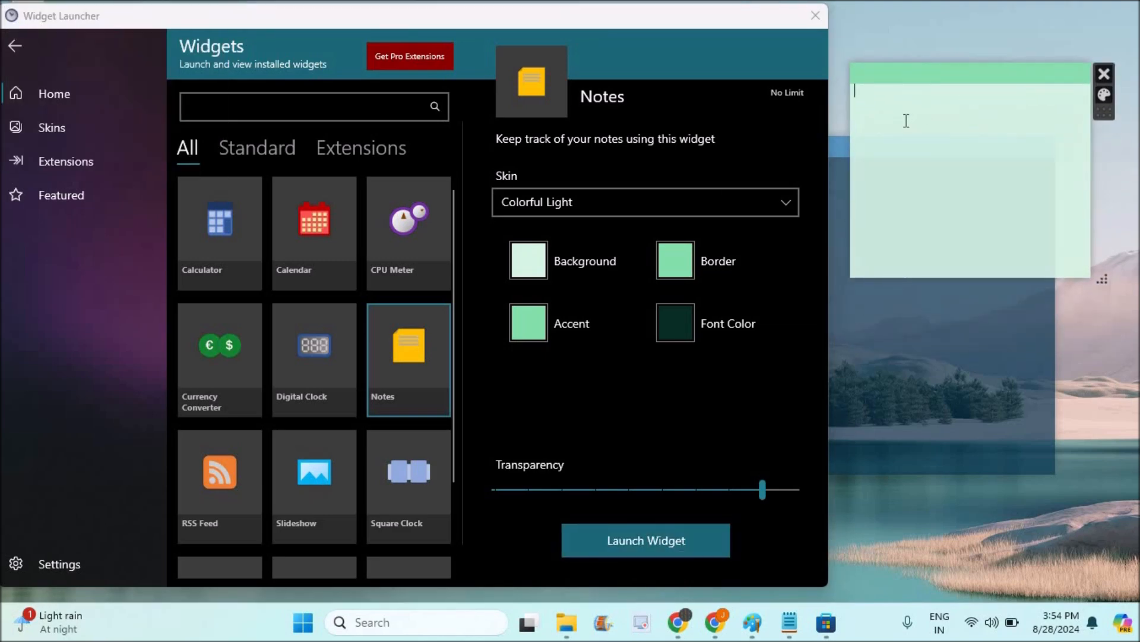
text(you can write)
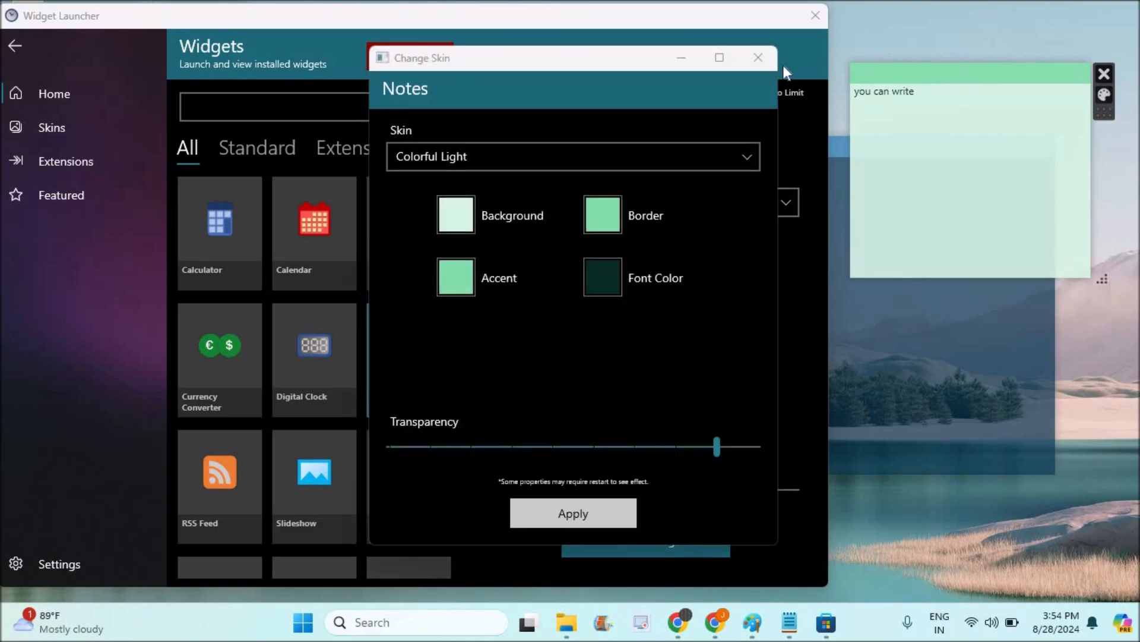
click(814, 16)
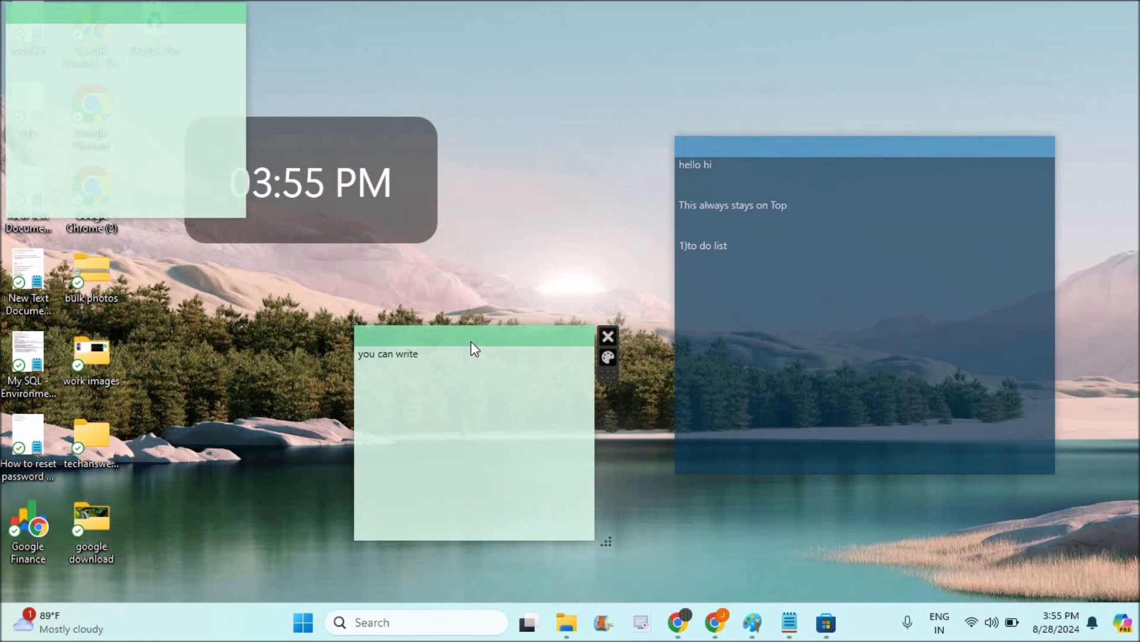
mouse_move(594, 348)
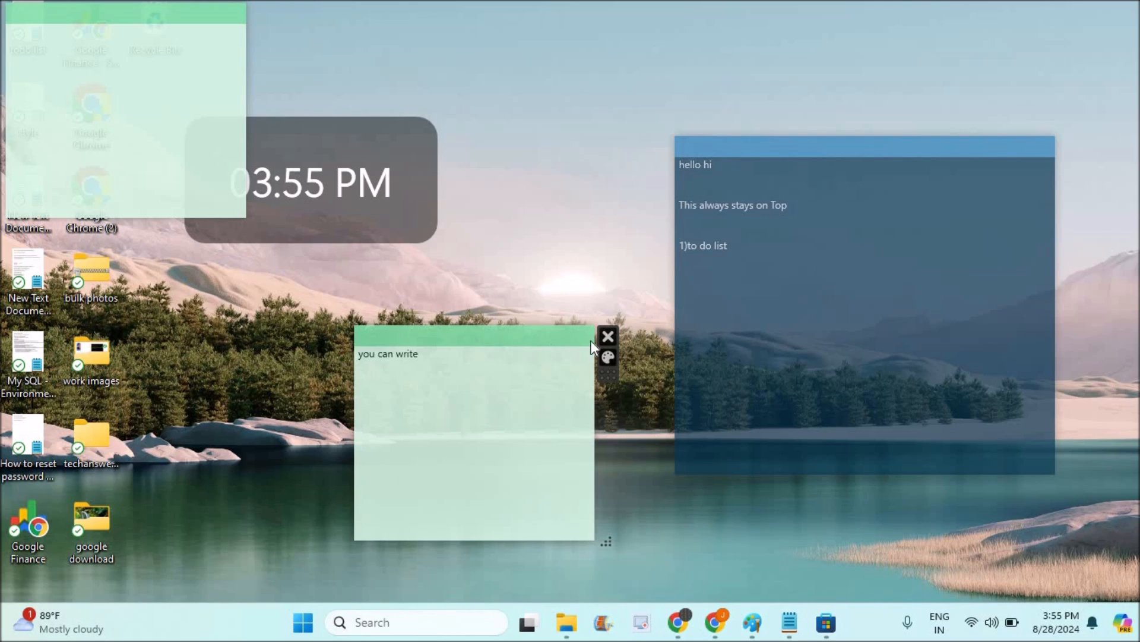